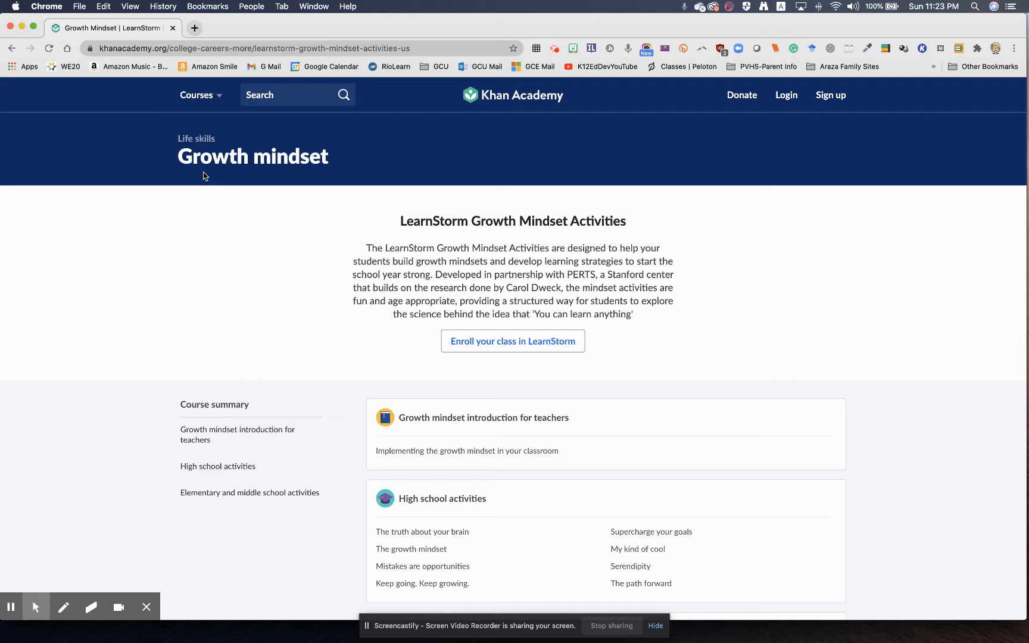
{"action": "mouse_move", "coordinate": [461, 133]}
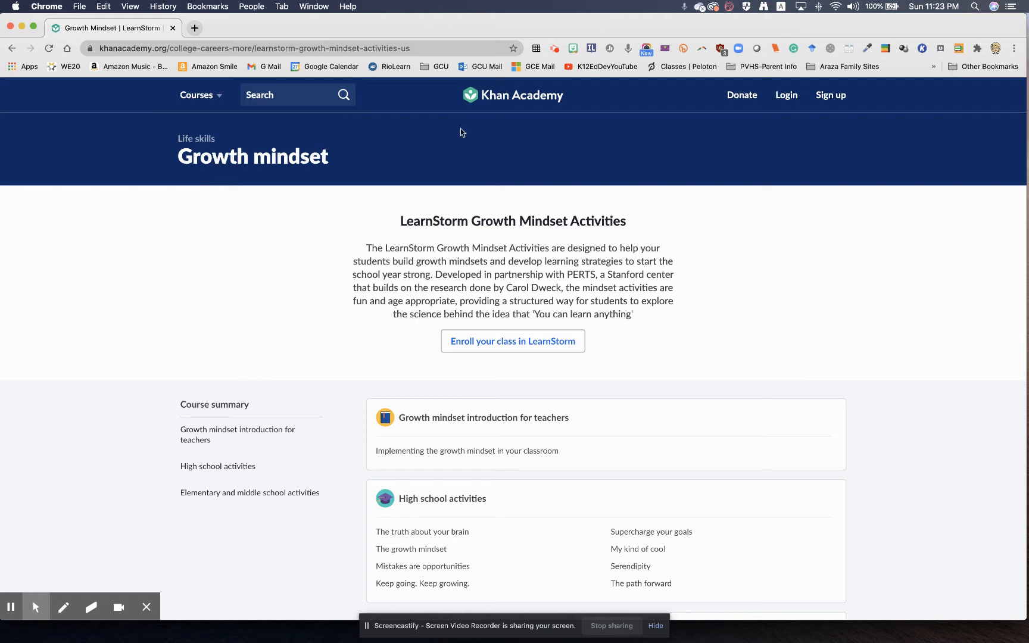
{"action": "mouse_move", "coordinate": [513, 95]}
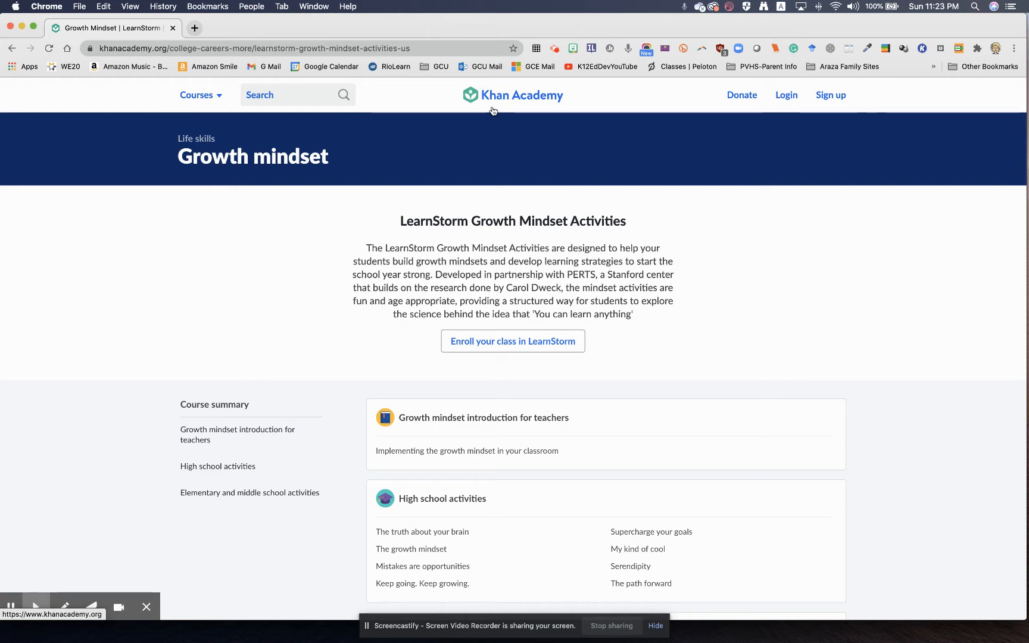
{"action": "mouse_move", "coordinate": [448, 126]}
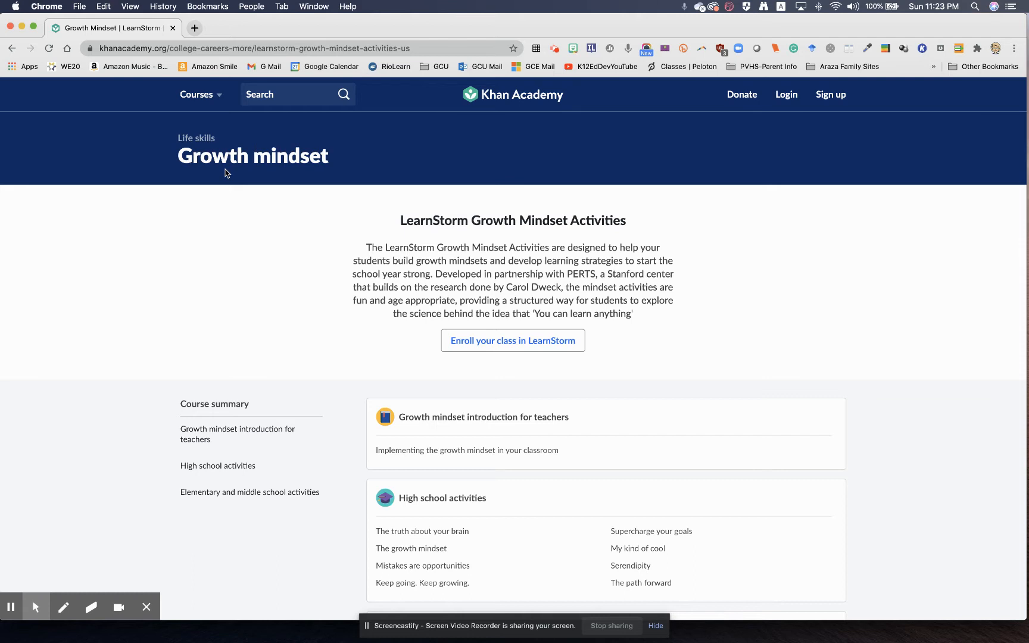
{"action": "mouse_move", "coordinate": [382, 305]}
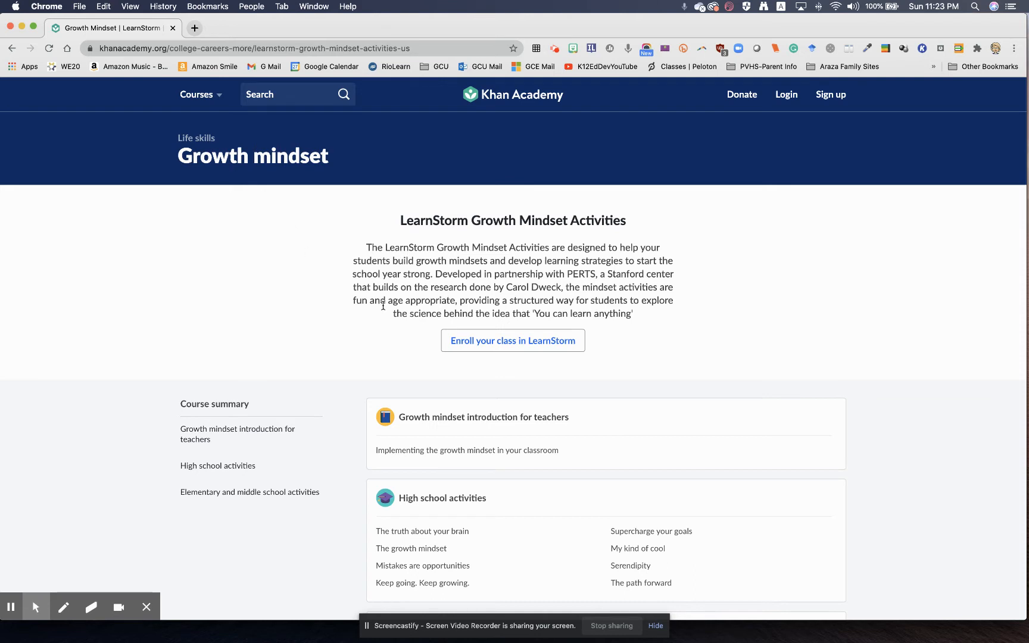
Browse the Growth Mindset course page and open the 'Growth mindset introduction for teachers' unit
{"action": "scroll", "scroll_direction": "down", "scroll_amount": 3}
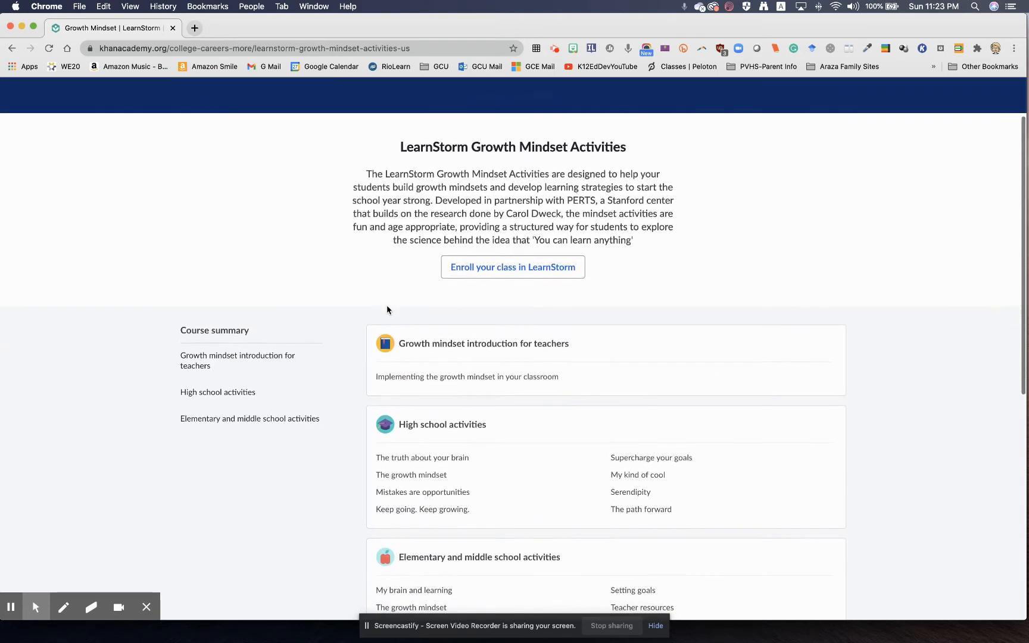
{"action": "scroll", "scroll_direction": "up", "scroll_amount": 3}
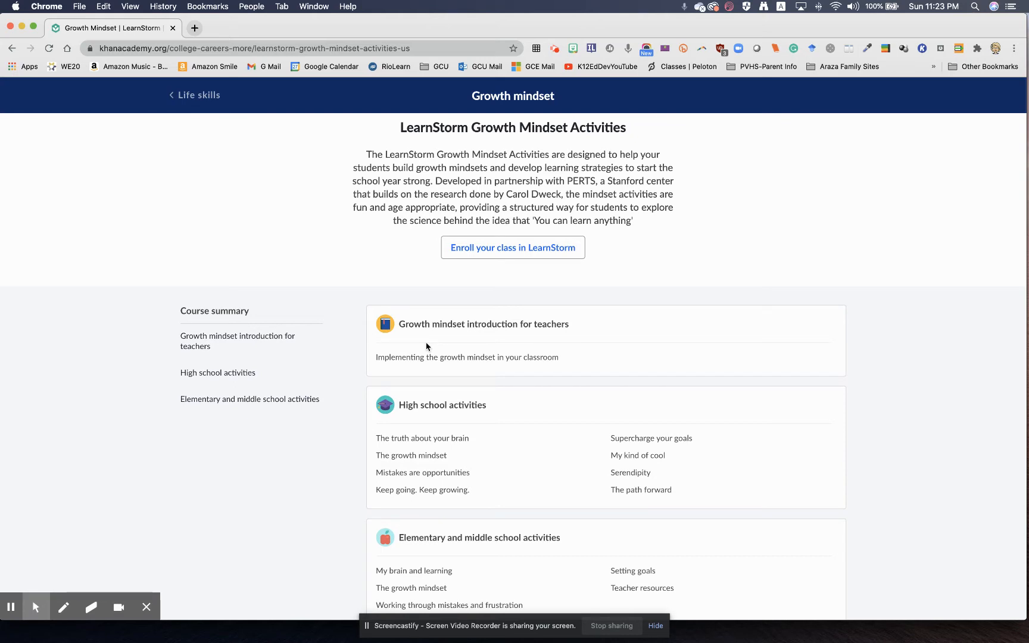
{"action": "scroll", "scroll_direction": "down", "scroll_amount": 3}
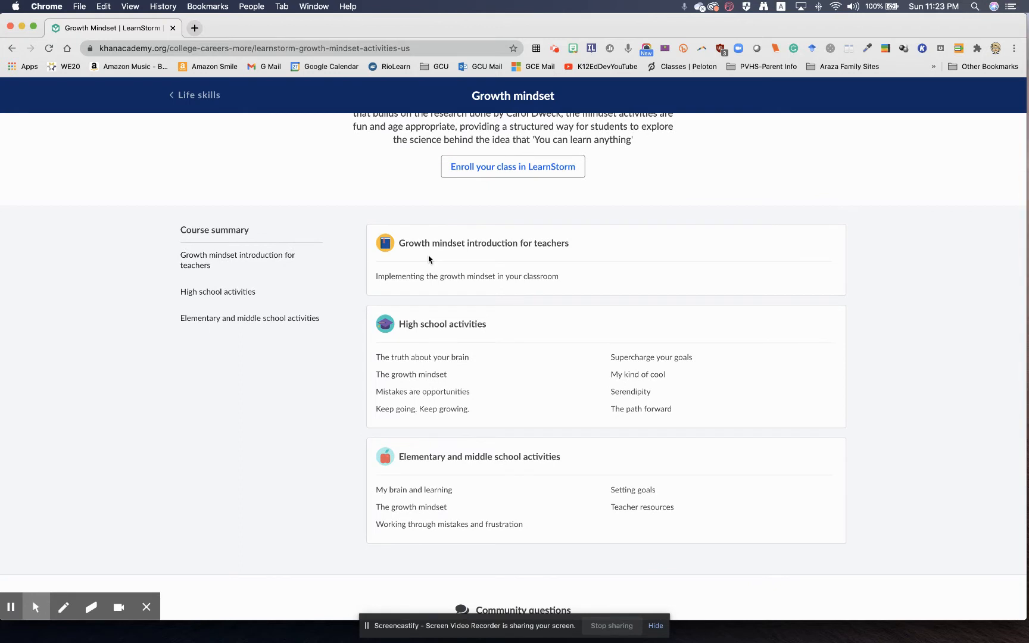
{"action": "left_click", "coordinate": [483, 243]}
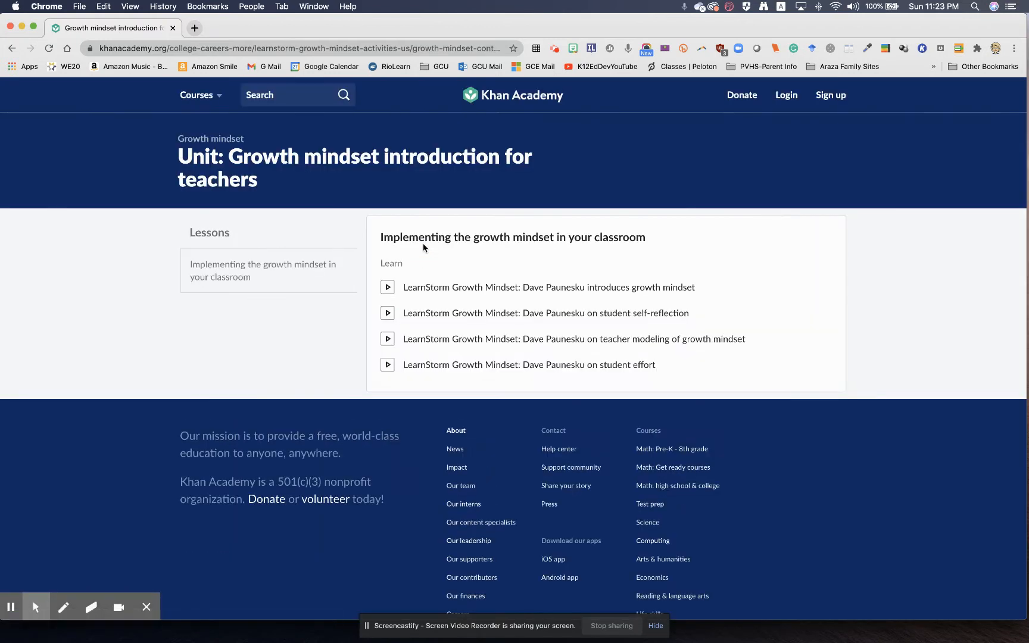
{"action": "mouse_move", "coordinate": [610, 299]}
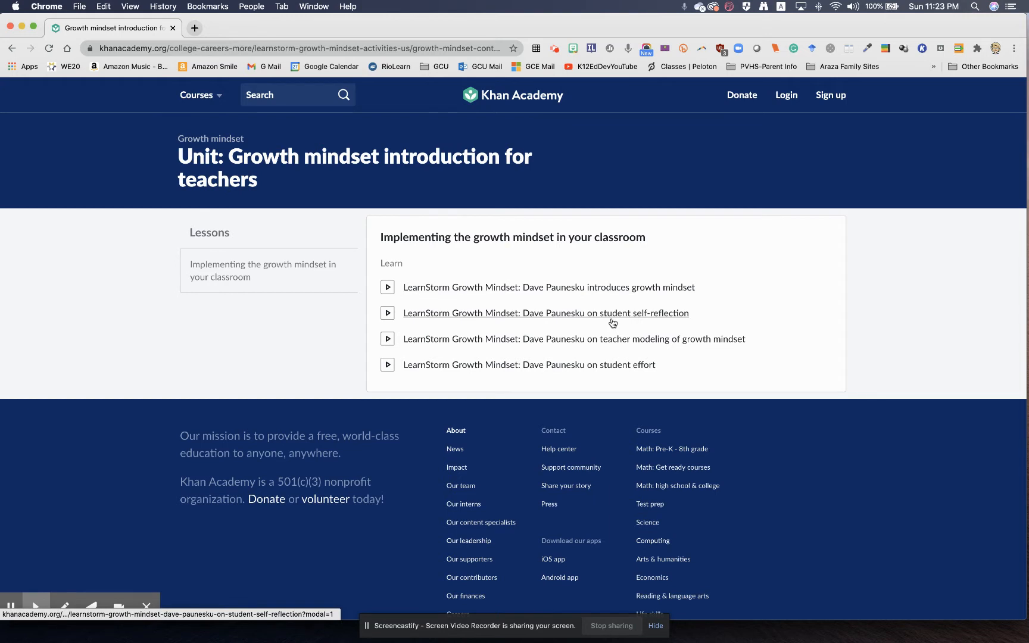
{"action": "mouse_move", "coordinate": [624, 342]}
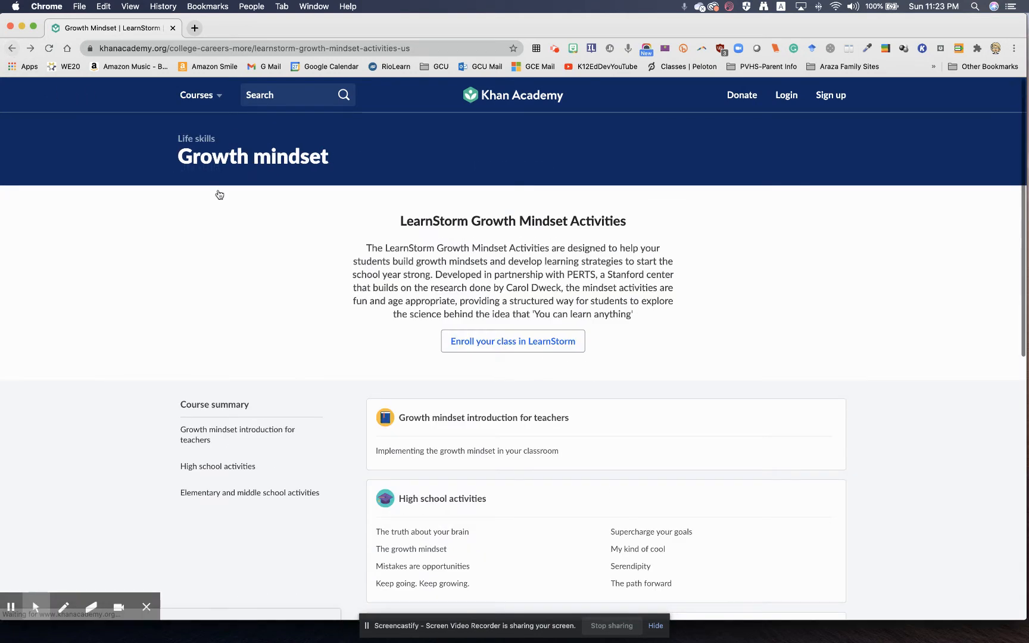
Open 'My brain and learning' and look through the lessons, from 'My brain and learning' to 'Teacher resources'
{"action": "scroll", "scroll_direction": "down", "scroll_amount": 3}
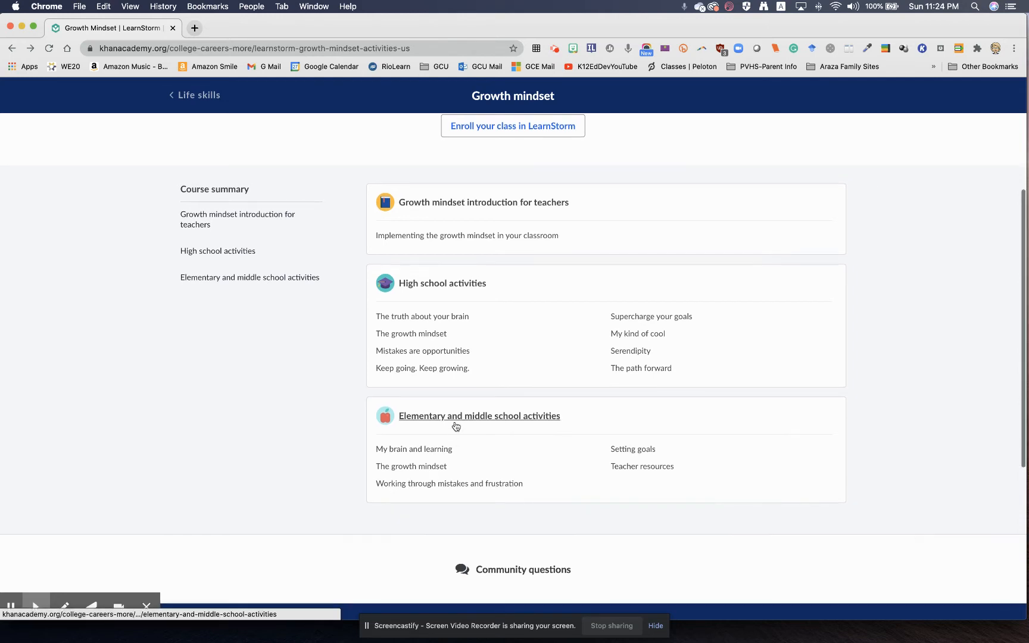
{"action": "scroll", "scroll_direction": "down", "scroll_amount": 3}
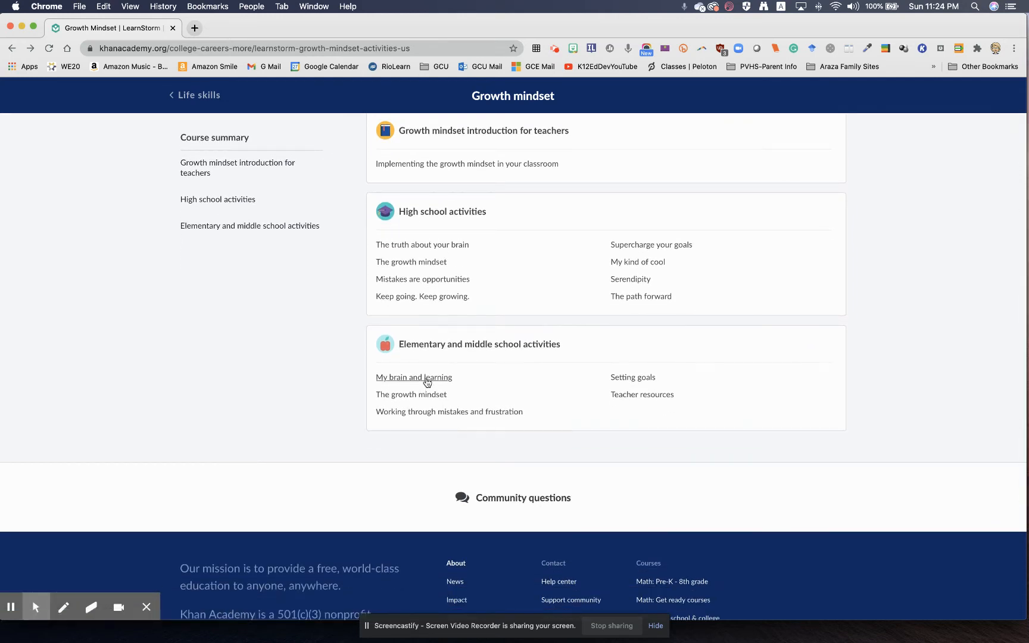
{"action": "left_click", "coordinate": [414, 377]}
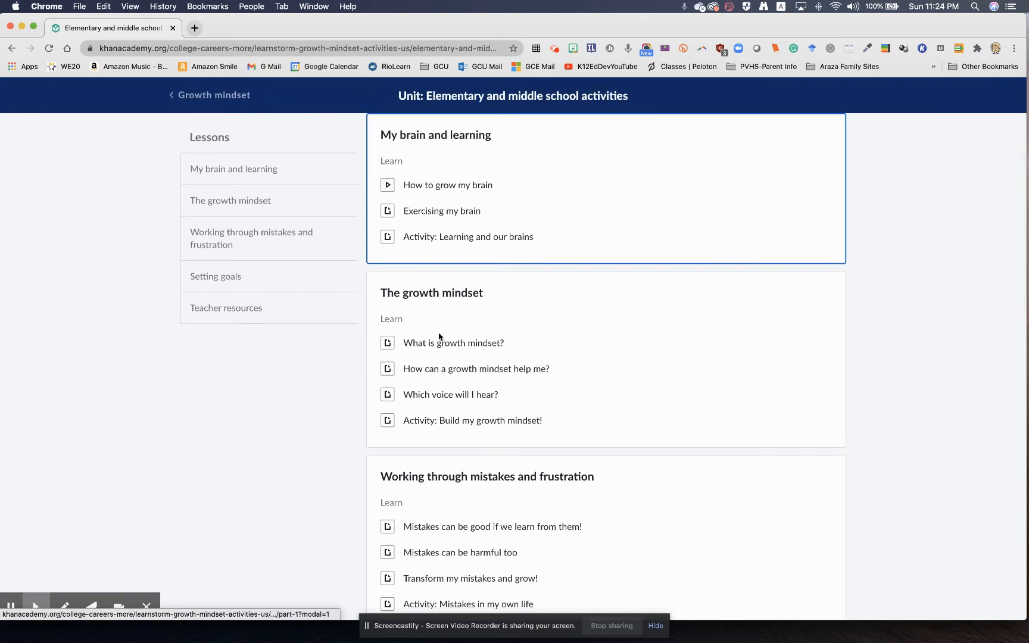
{"action": "scroll", "scroll_direction": "down", "scroll_amount": 3}
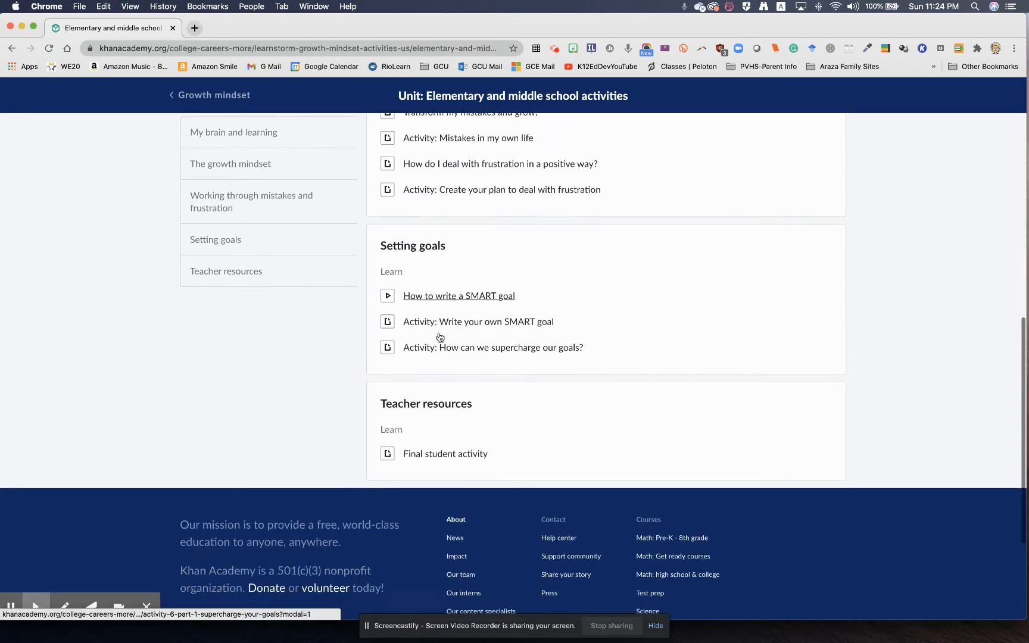
{"action": "scroll", "scroll_direction": "up", "scroll_amount": 3}
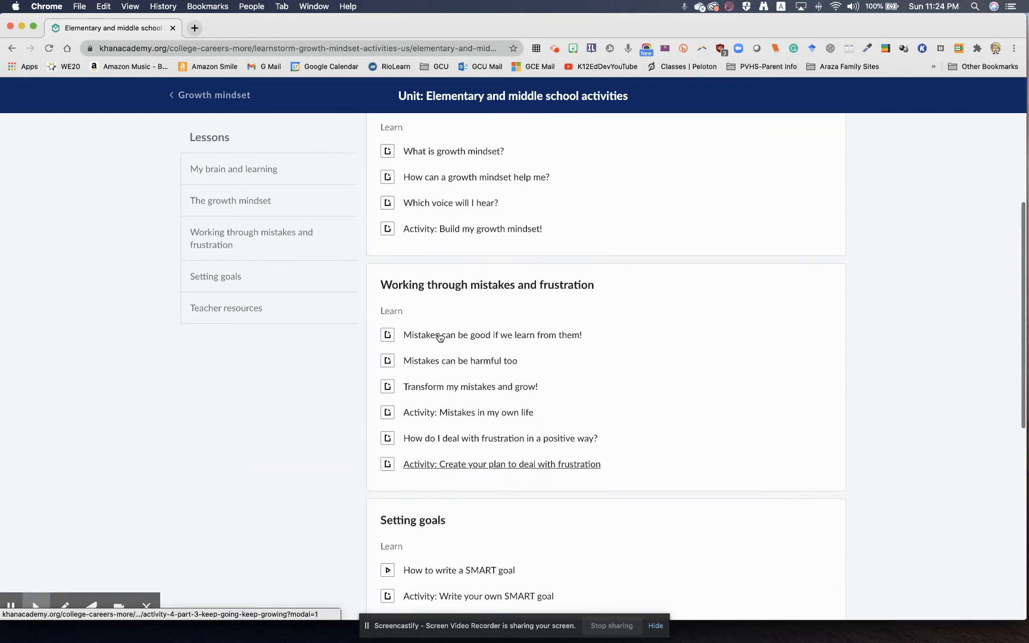
{"action": "scroll", "scroll_direction": "up", "scroll_amount": 3}
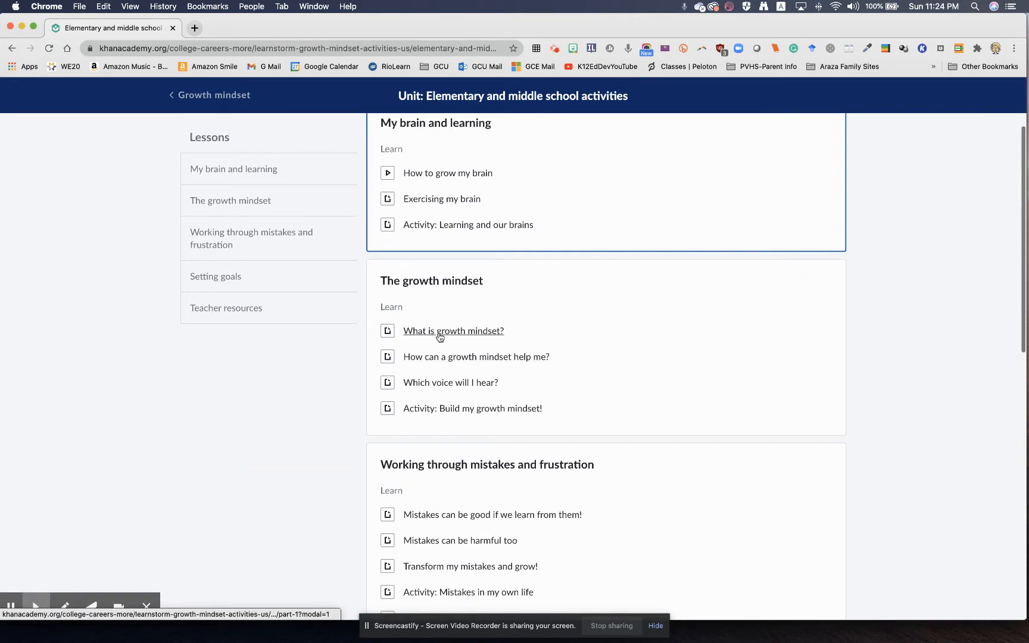
{"action": "scroll", "scroll_direction": "up", "scroll_amount": 3}
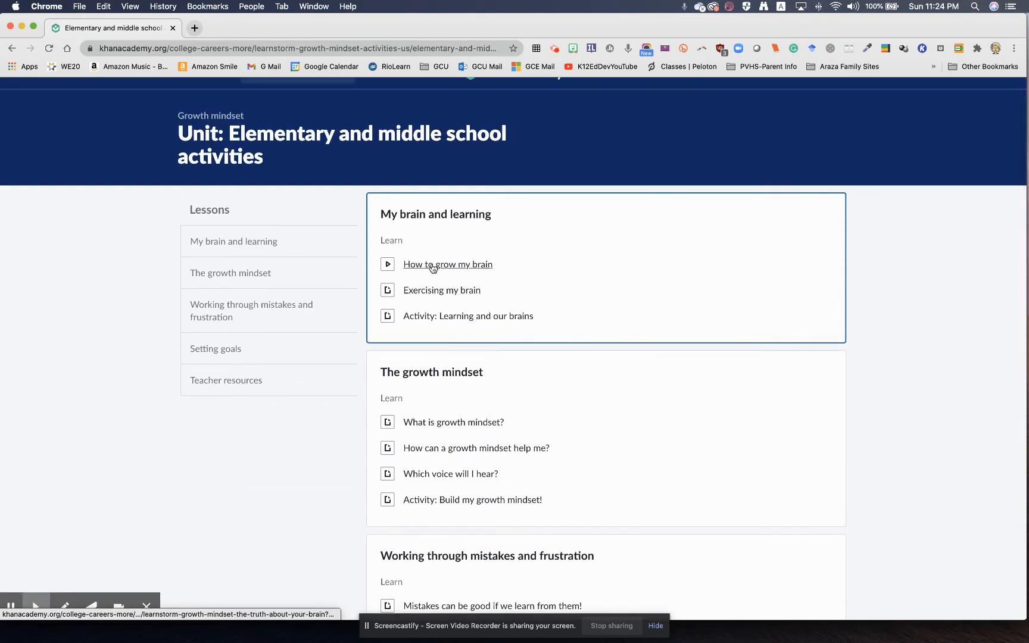
Start the 'How to grow my brain' video from the 'My brain and learning' lesson
{"action": "left_click", "coordinate": [448, 263]}
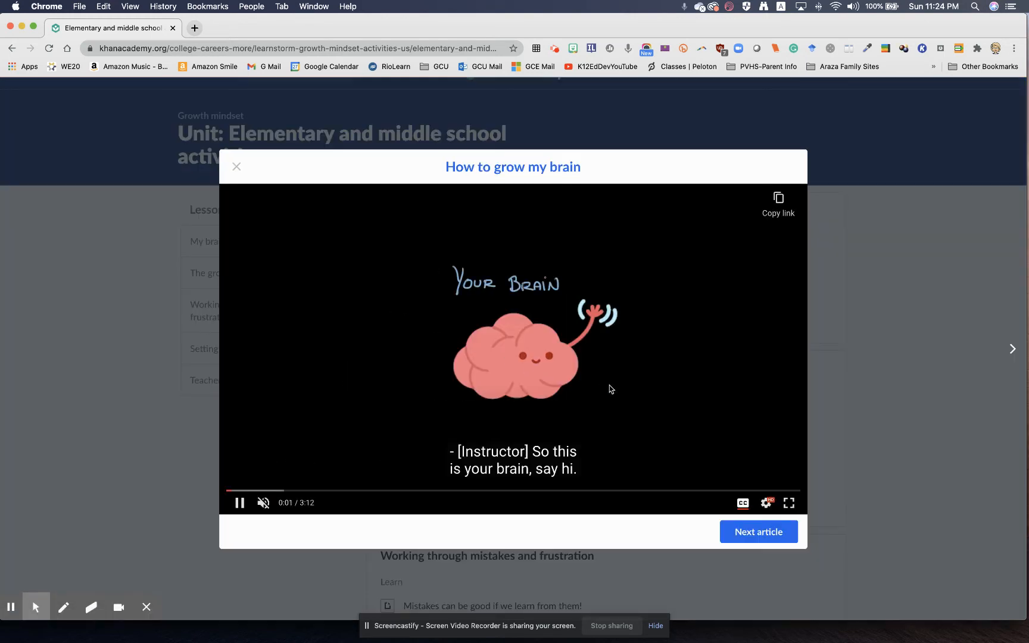
{"action": "mouse_move", "coordinate": [718, 457]}
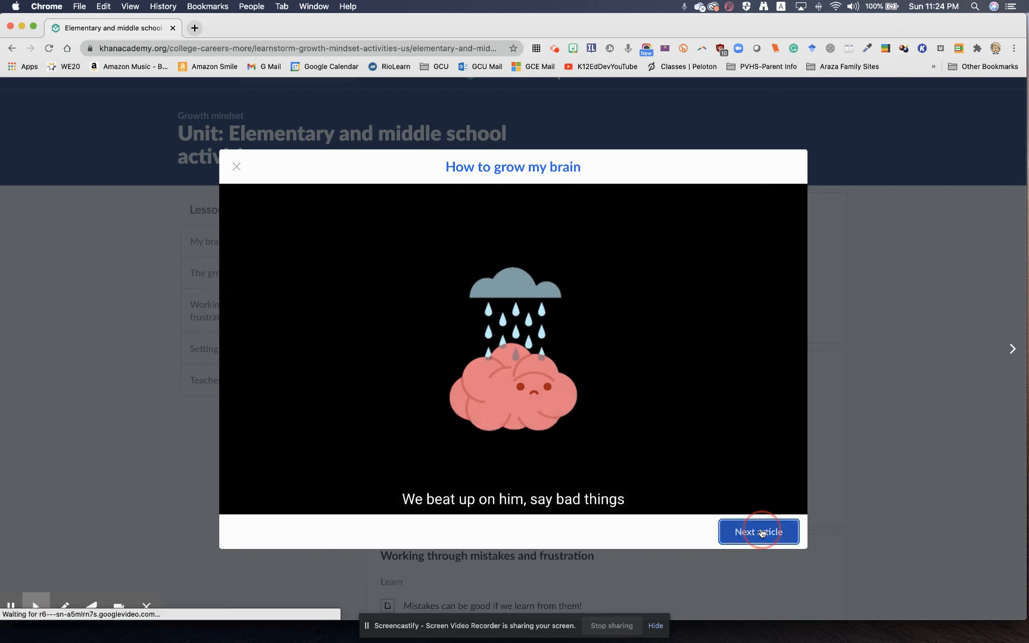
Read the 'Exercising my brain' article, then go on to 'Activity: Learning and our brains'
{"action": "left_click", "coordinate": [758, 532]}
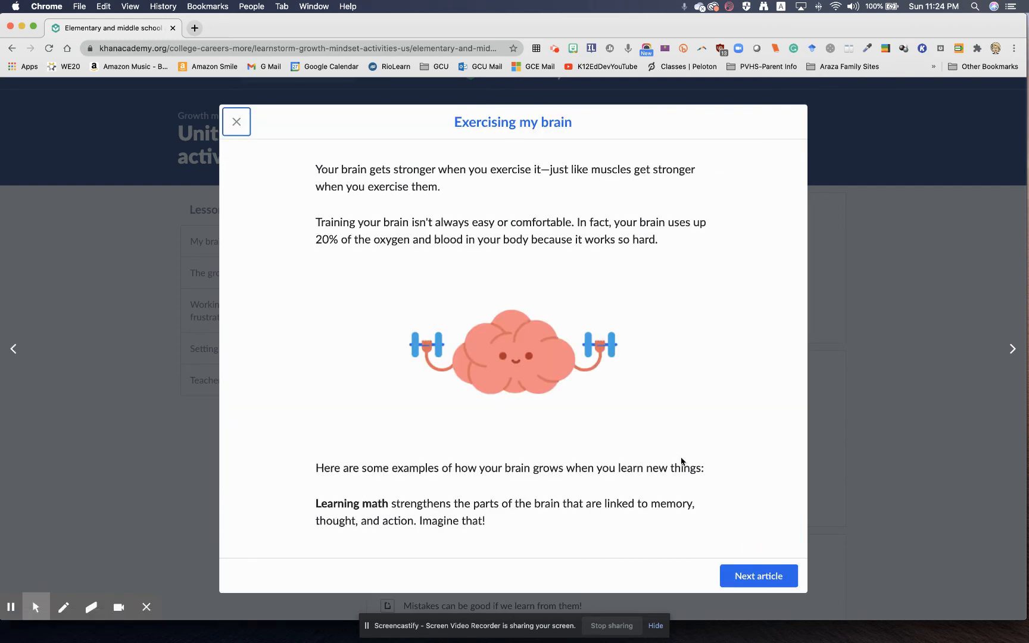
{"action": "scroll", "scroll_direction": "down", "scroll_amount": 3}
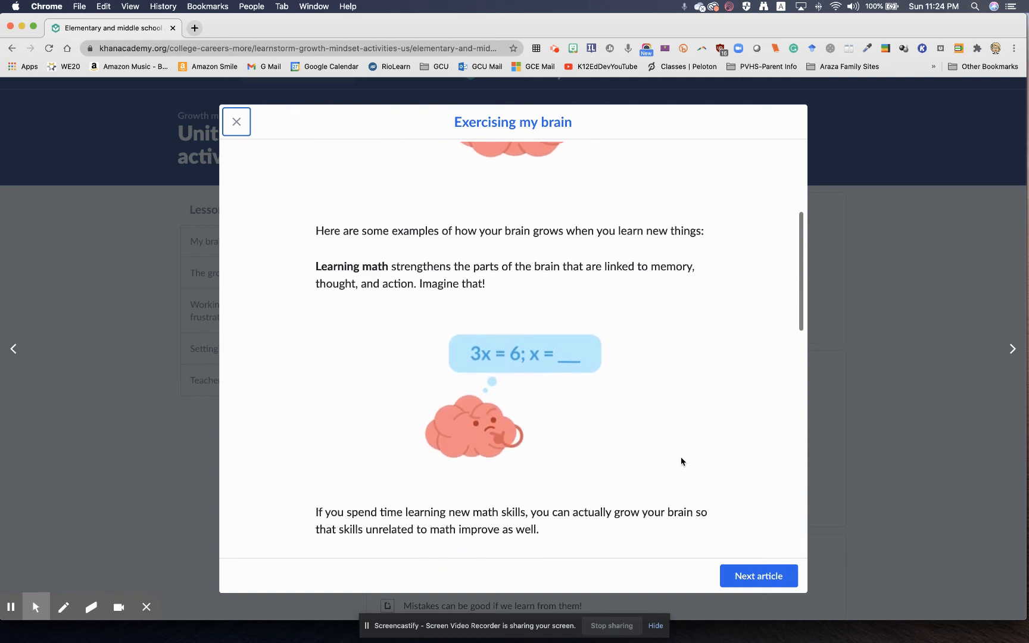
{"action": "scroll", "scroll_direction": "down", "scroll_amount": 3}
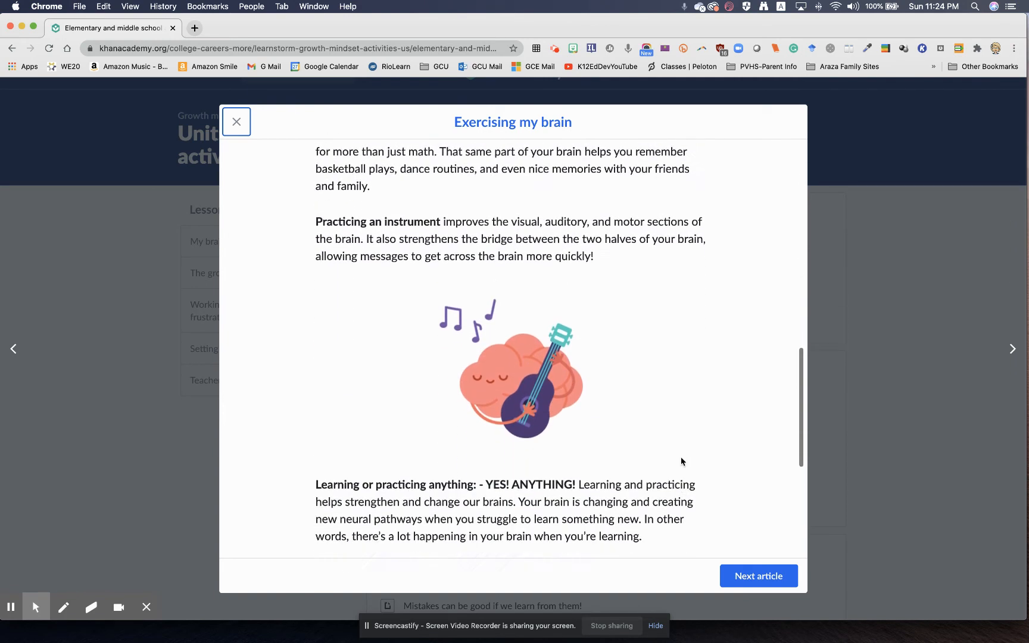
{"action": "scroll", "scroll_direction": "down", "scroll_amount": 3}
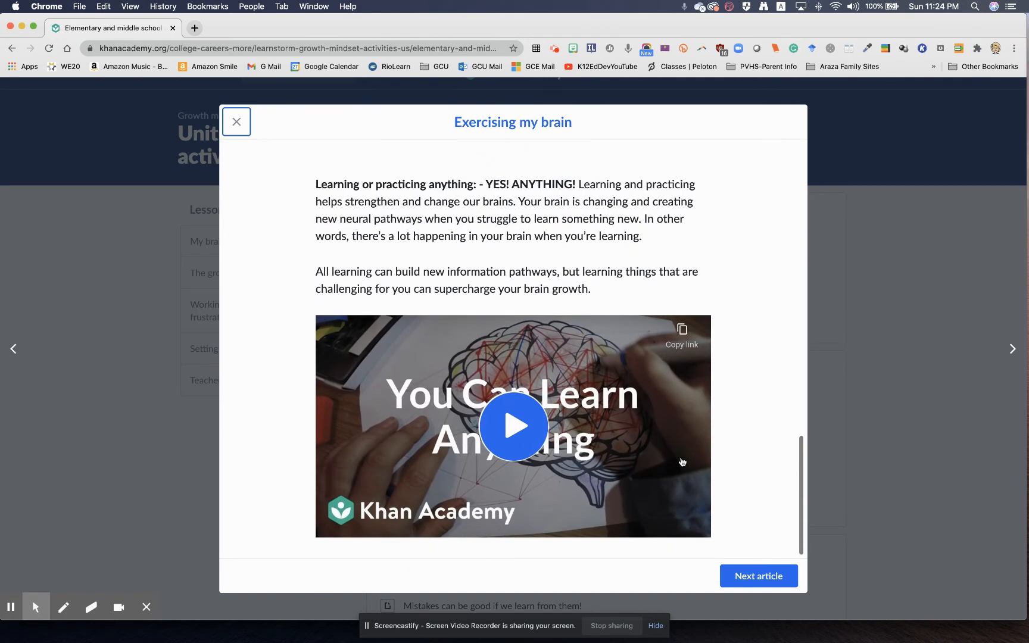
{"action": "left_click", "coordinate": [757, 575]}
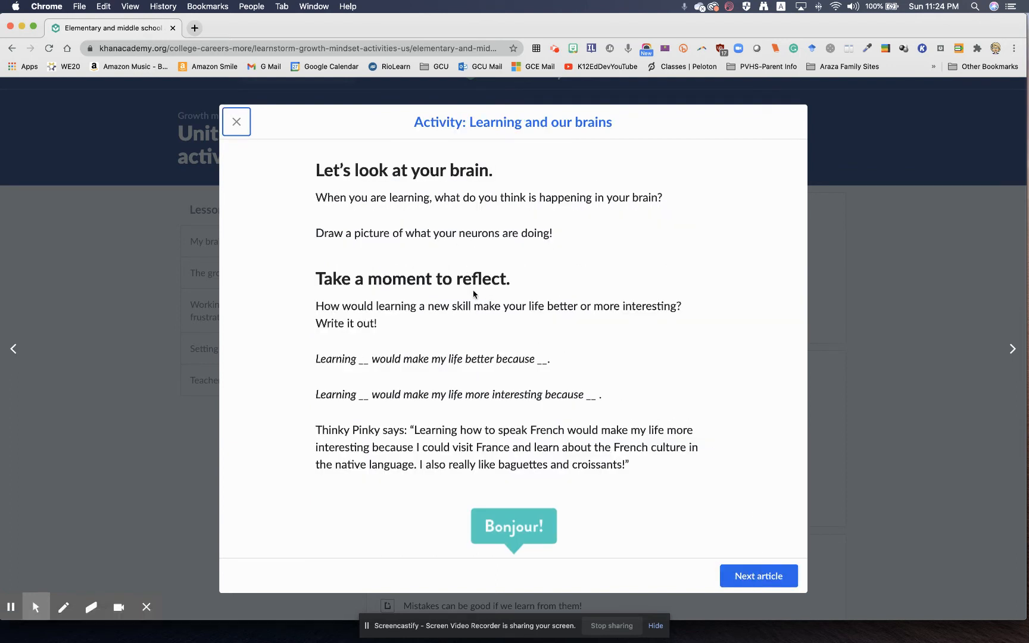
{"action": "mouse_move", "coordinate": [571, 458]}
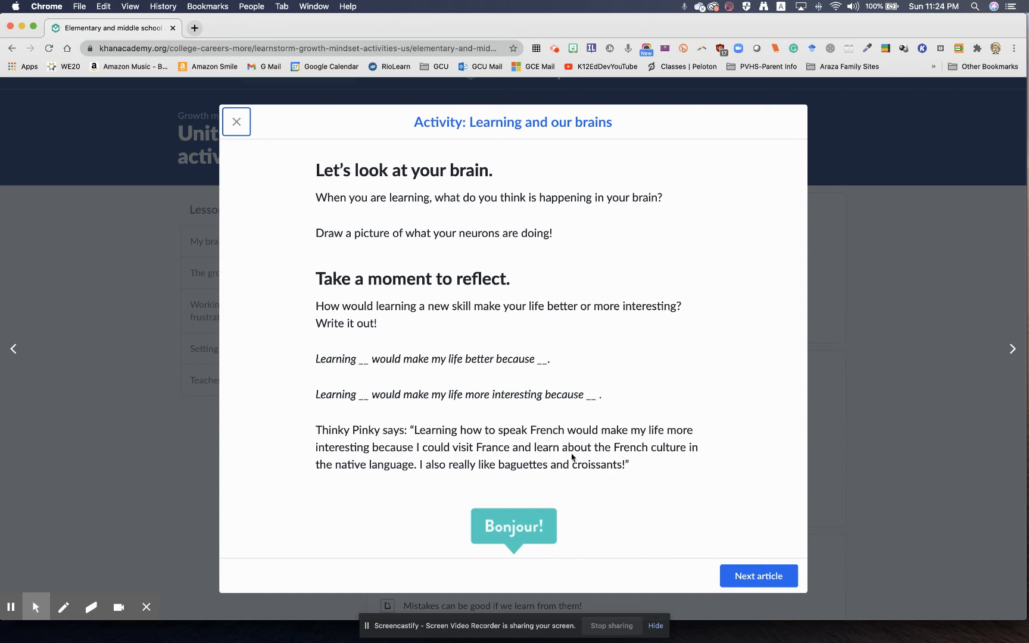
{"action": "mouse_move", "coordinate": [551, 541]}
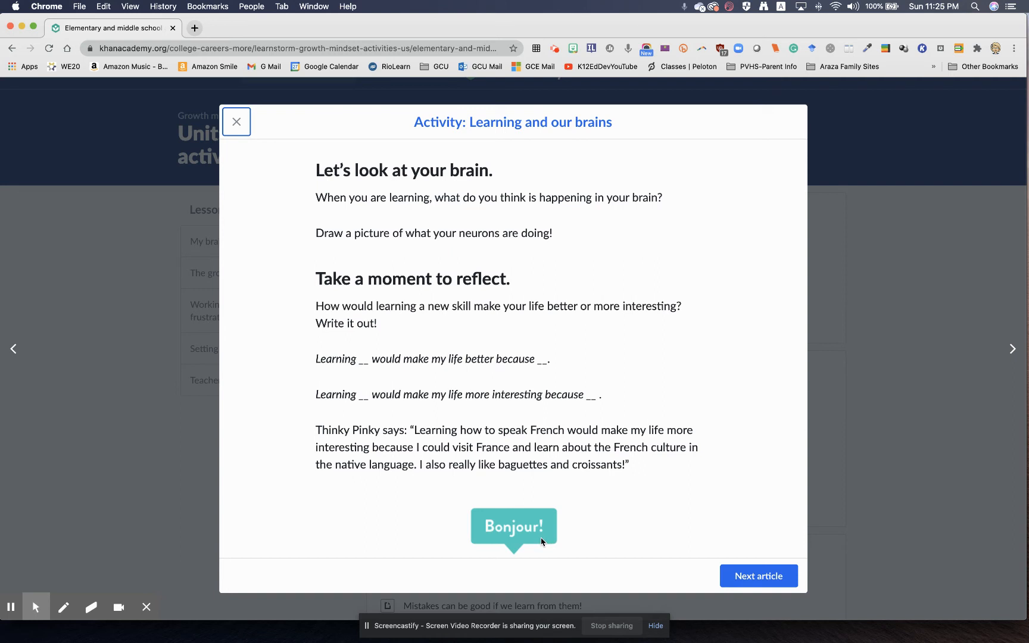
Step through 'What is growth mindset?' and 'How can a growth mindset help me?' to 'Which voice will I hear?'
{"action": "left_click", "coordinate": [758, 575]}
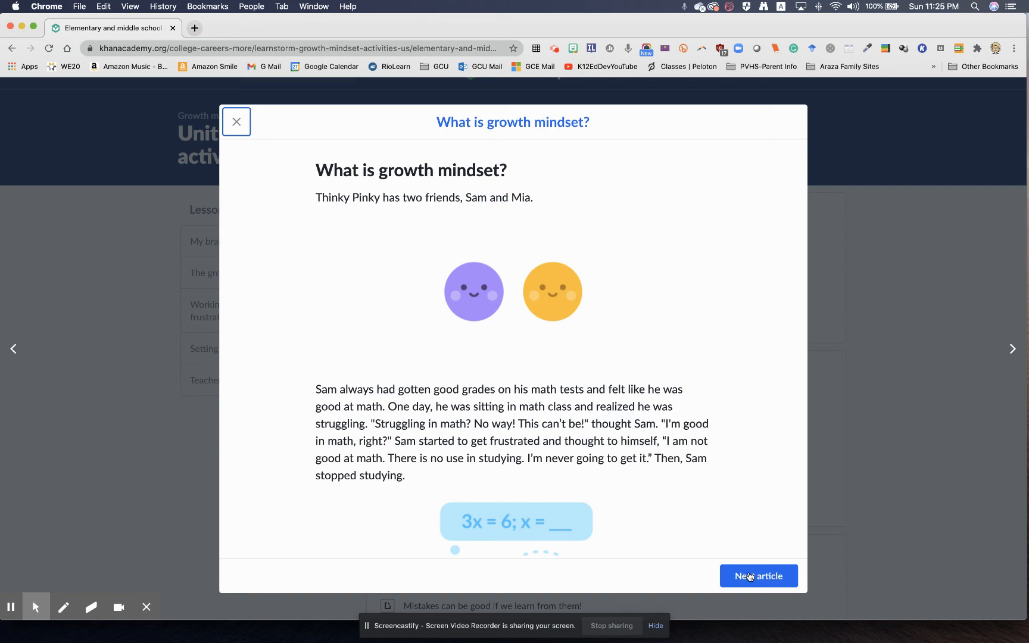
{"action": "left_click", "coordinate": [758, 576]}
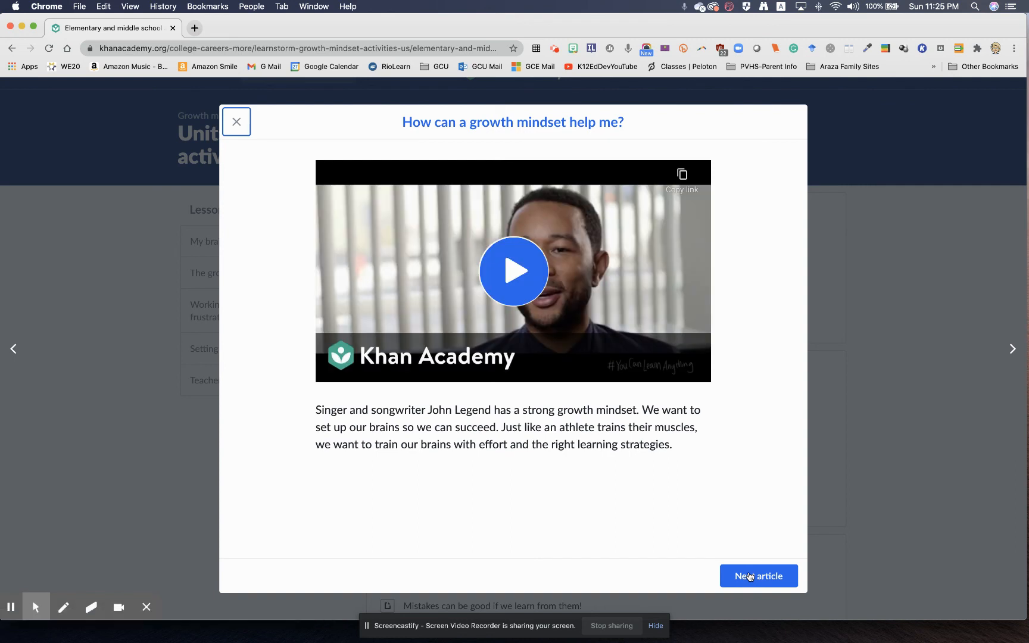
{"action": "mouse_move", "coordinate": [598, 399]}
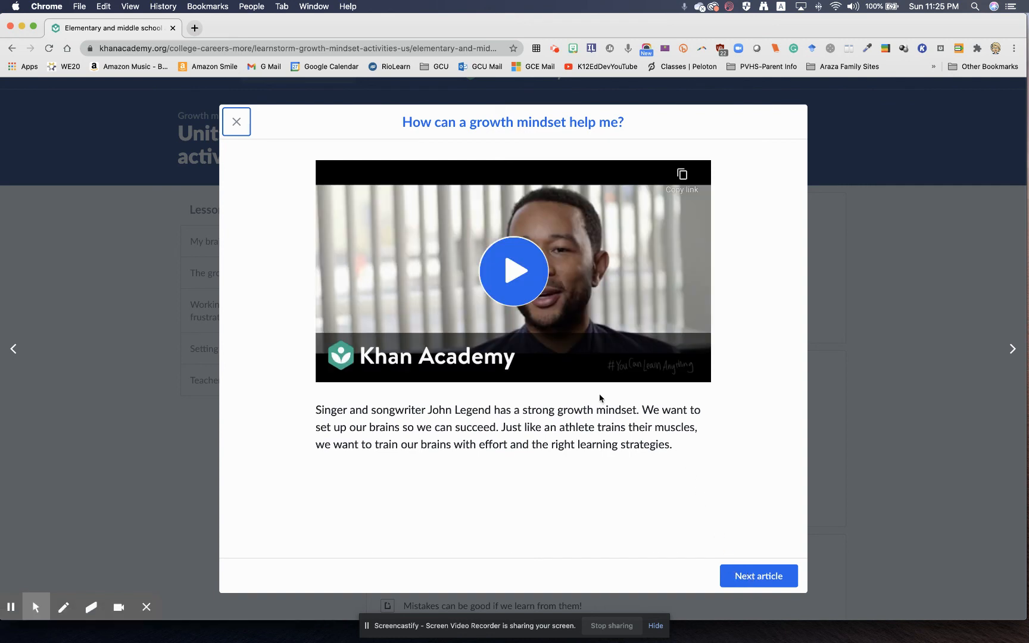
{"action": "mouse_move", "coordinate": [579, 375]}
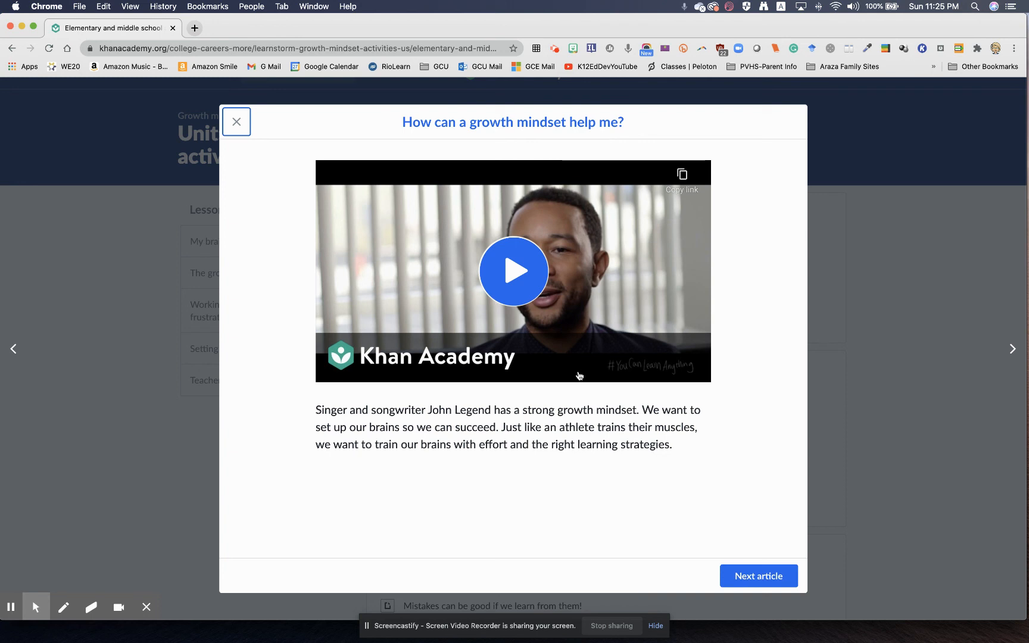
{"action": "mouse_move", "coordinate": [585, 388]}
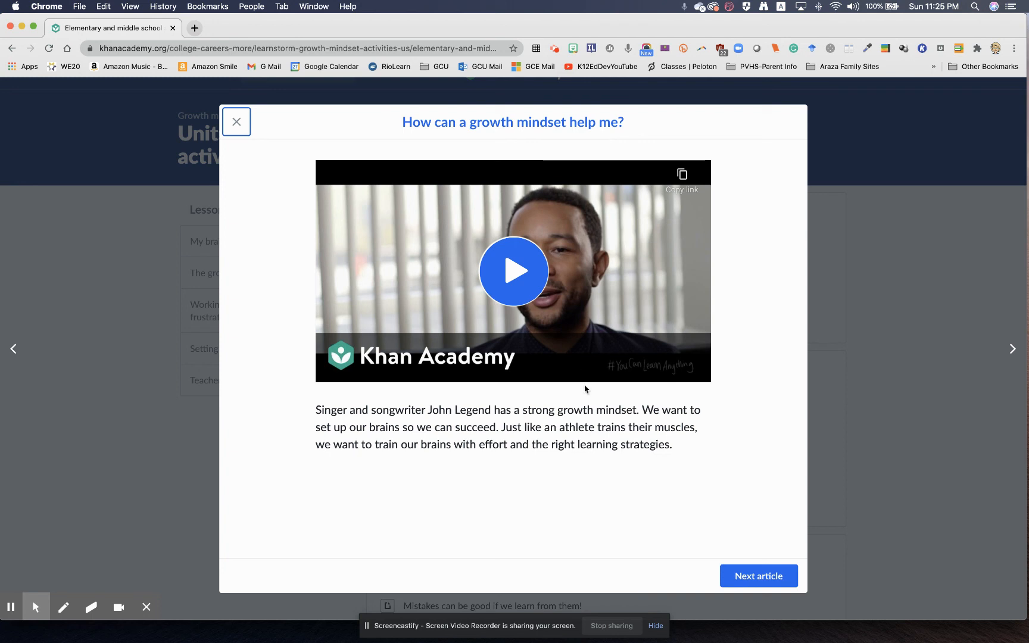
{"action": "left_click", "coordinate": [758, 576]}
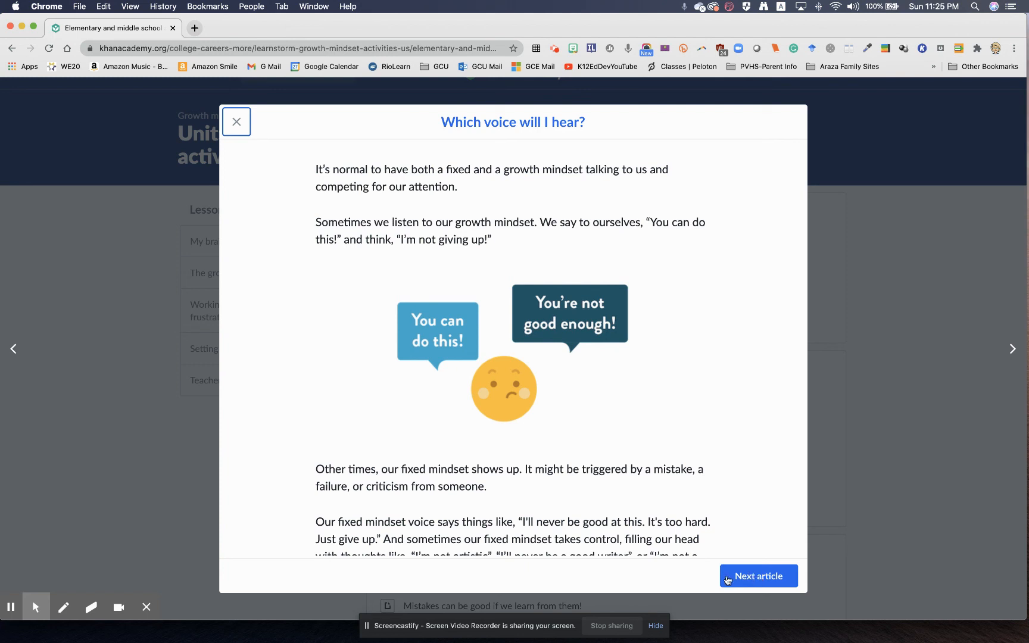
{"action": "mouse_move", "coordinate": [221, 584]}
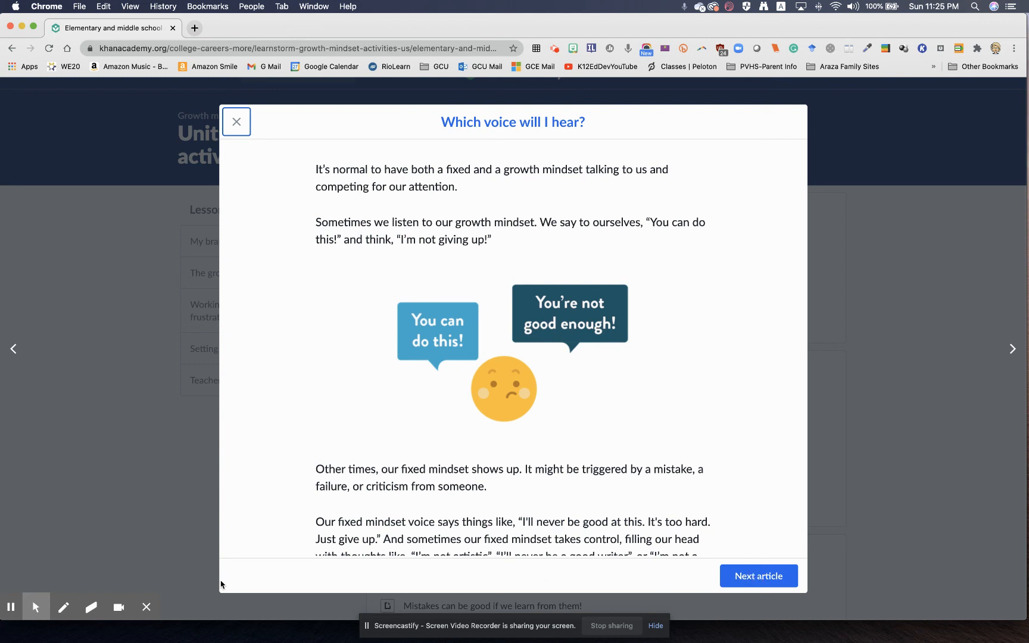
{"action": "mouse_move", "coordinate": [206, 584]}
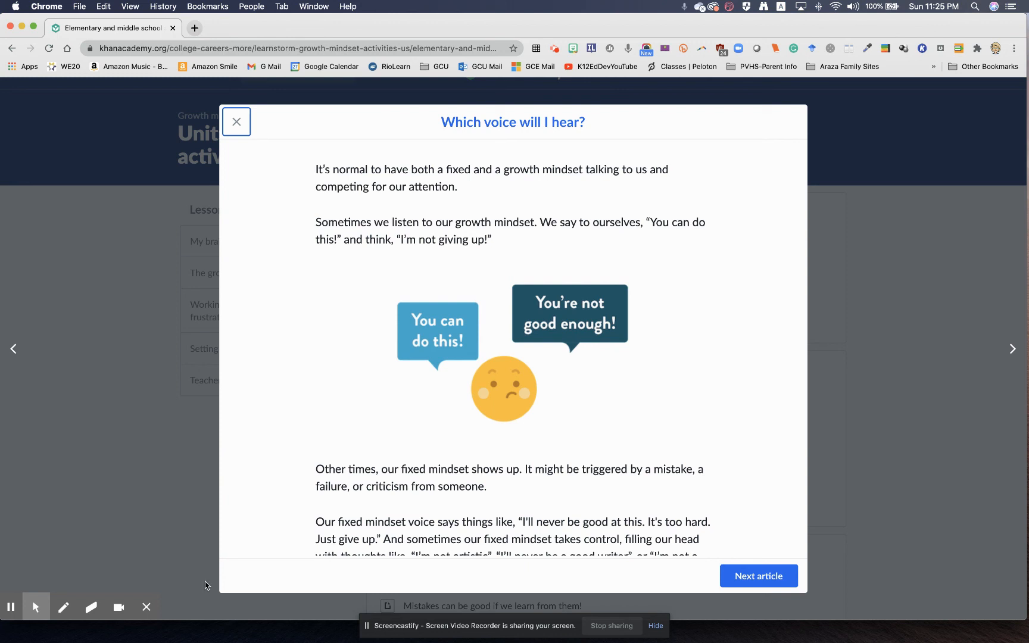
{"action": "mouse_move", "coordinate": [199, 601]}
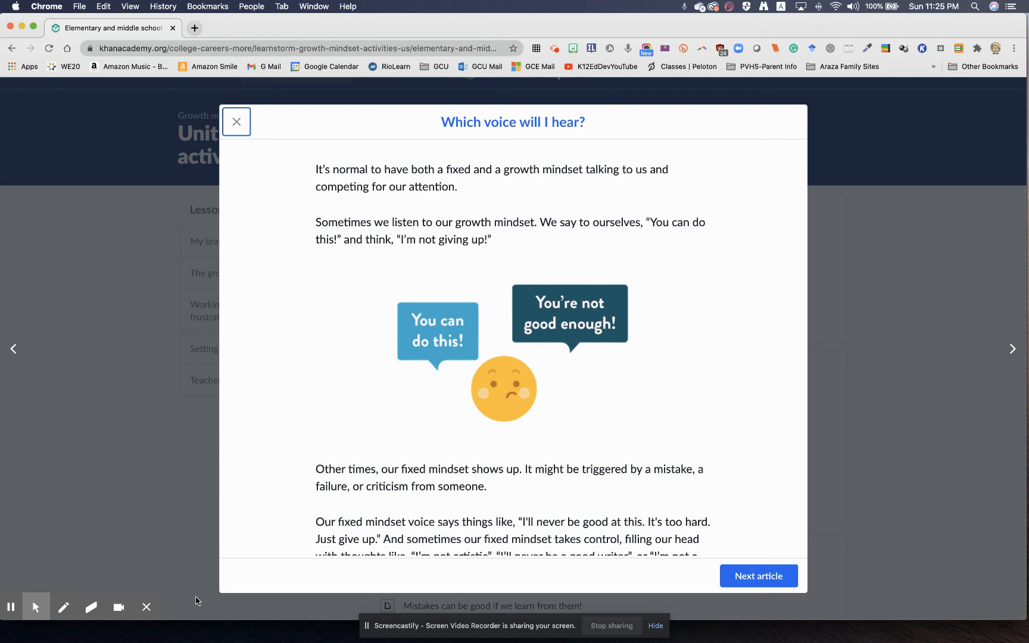
Use the bottom-left control of the lesson modal while viewing 'Which voice will I hear?'
{"action": "left_click", "coordinate": [64, 606]}
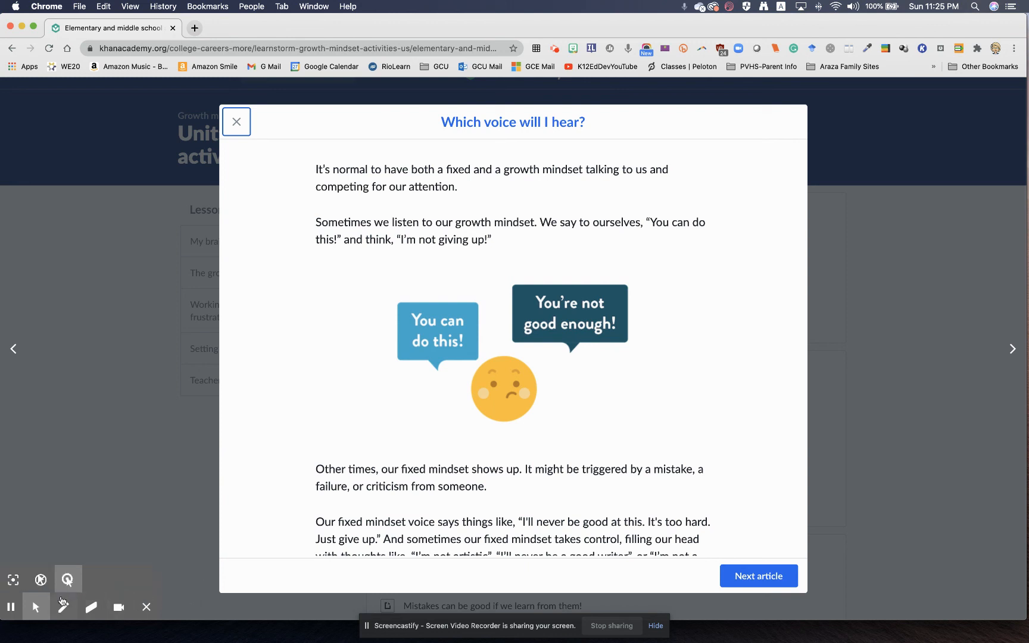